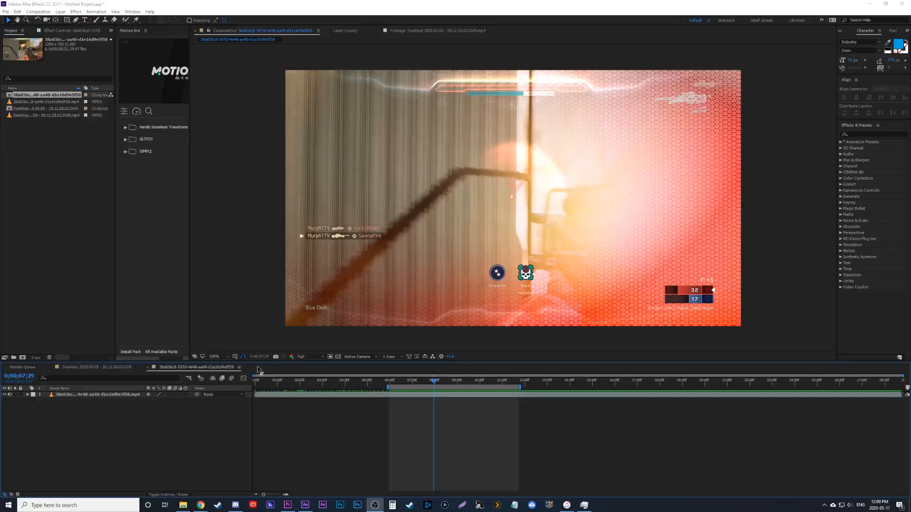
# - Park the playhead around the six-second mark of the gameplay clip
pyautogui.click(402, 380)
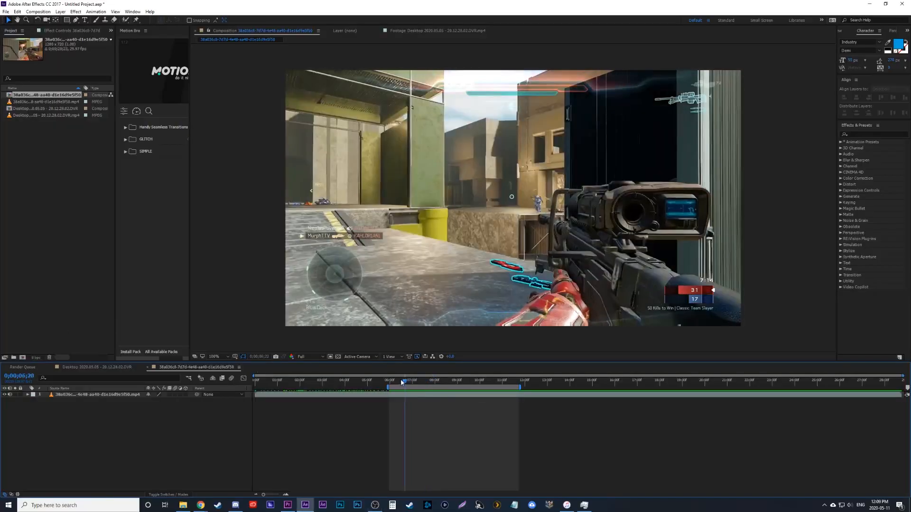
pyautogui.click(416, 383)
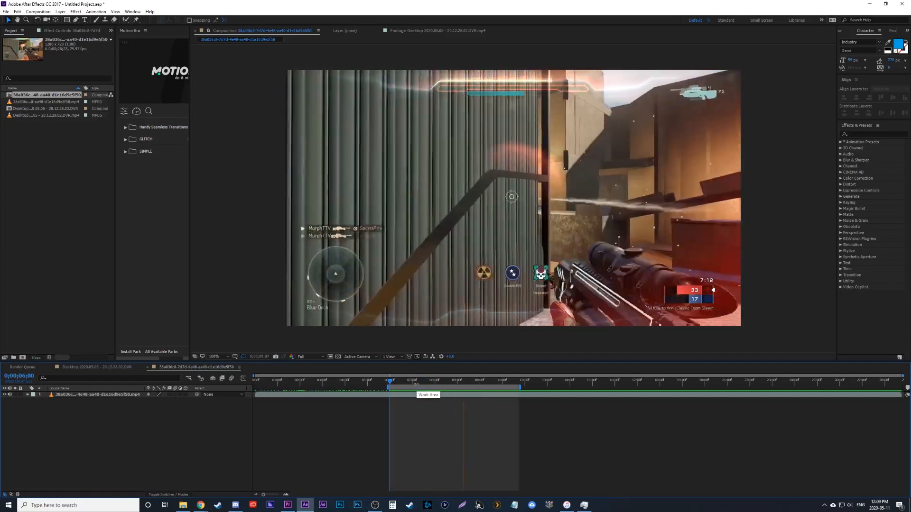
# - Create a new white solid layer via Layer > New > Solid
pyautogui.click(60, 11)
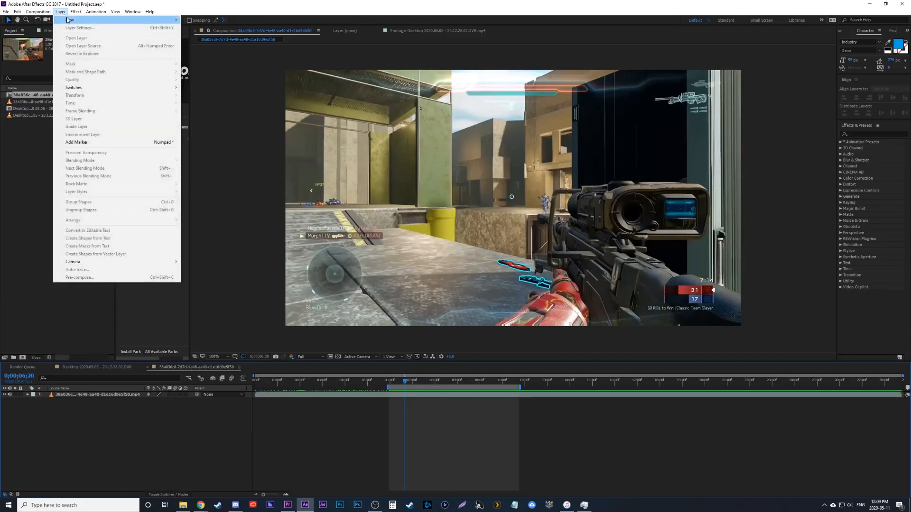
pyautogui.click(70, 19)
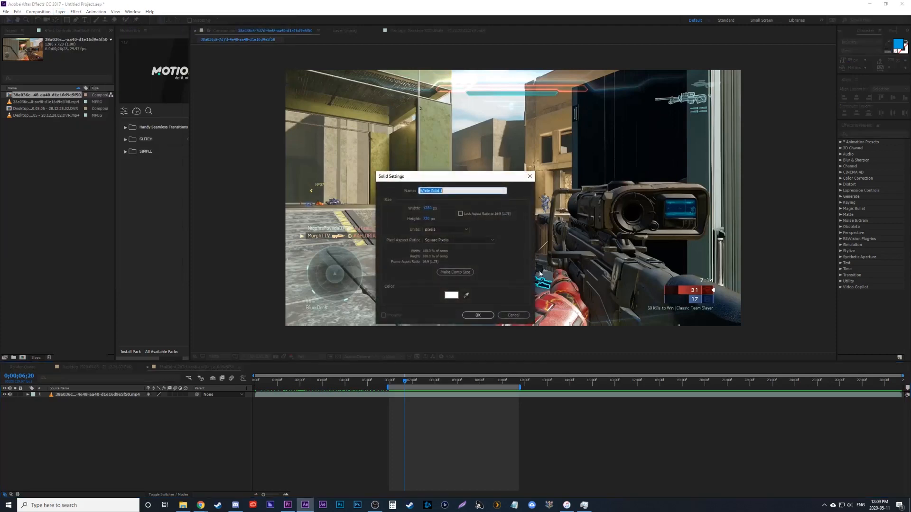
pyautogui.click(451, 295)
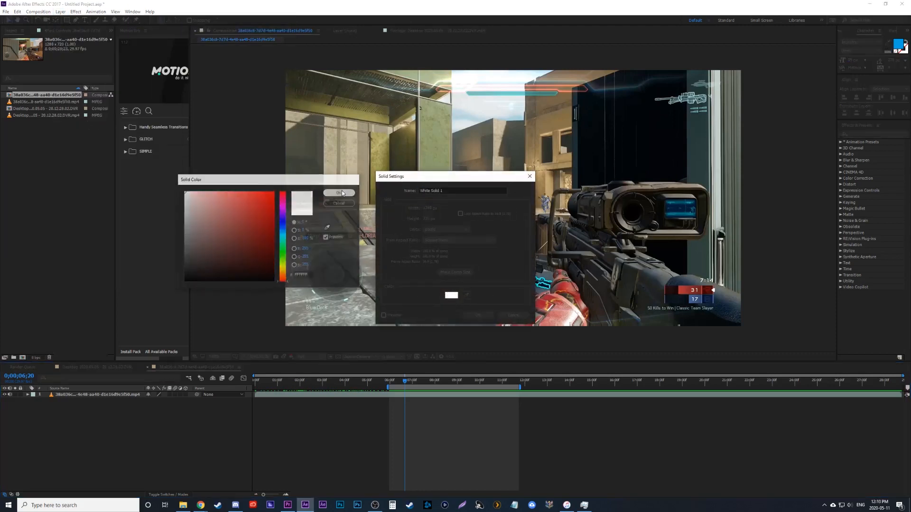
pyautogui.click(480, 315)
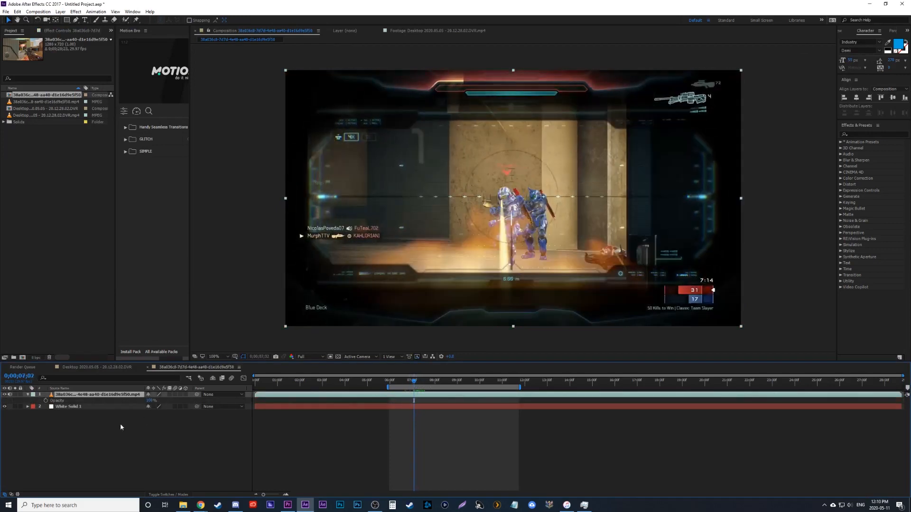
# - Keyframe the footage opacity 100% → 80% → 100% so the white solid flashes through
pyautogui.doubleClick(152, 400)
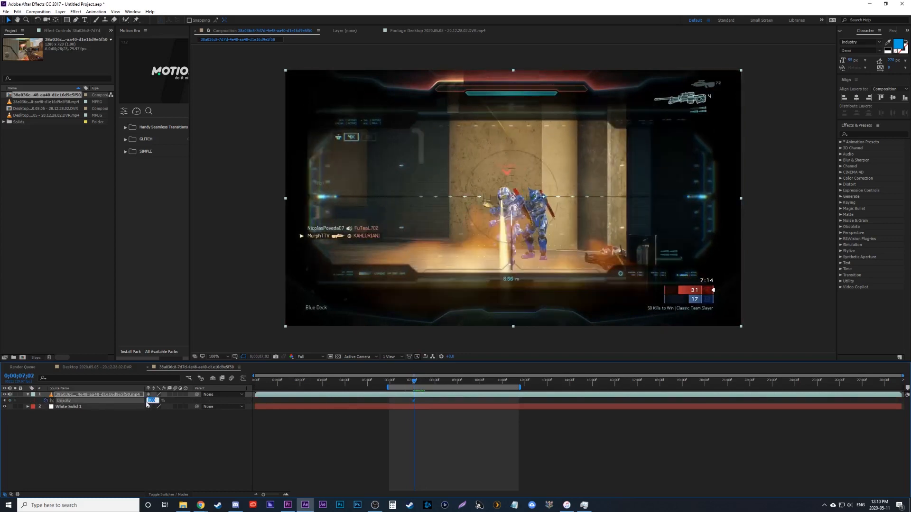
pyautogui.click(413, 379)
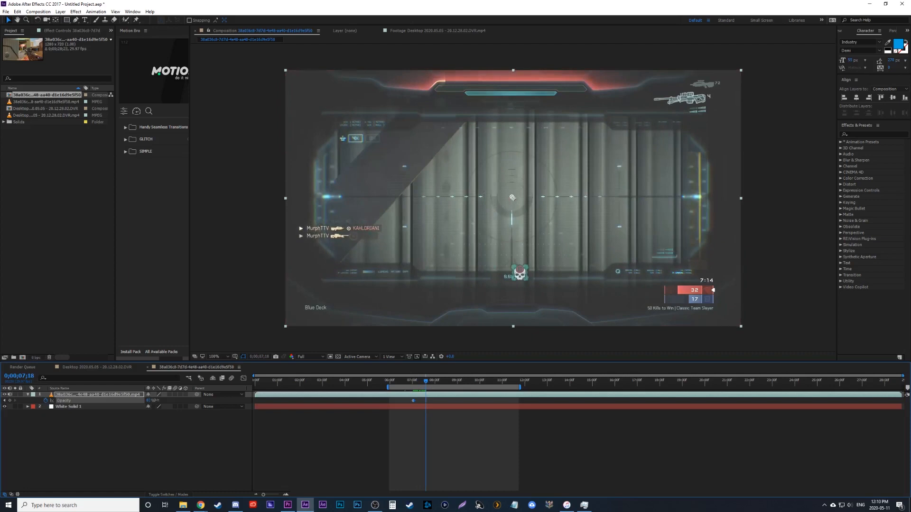
pyautogui.click(446, 380)
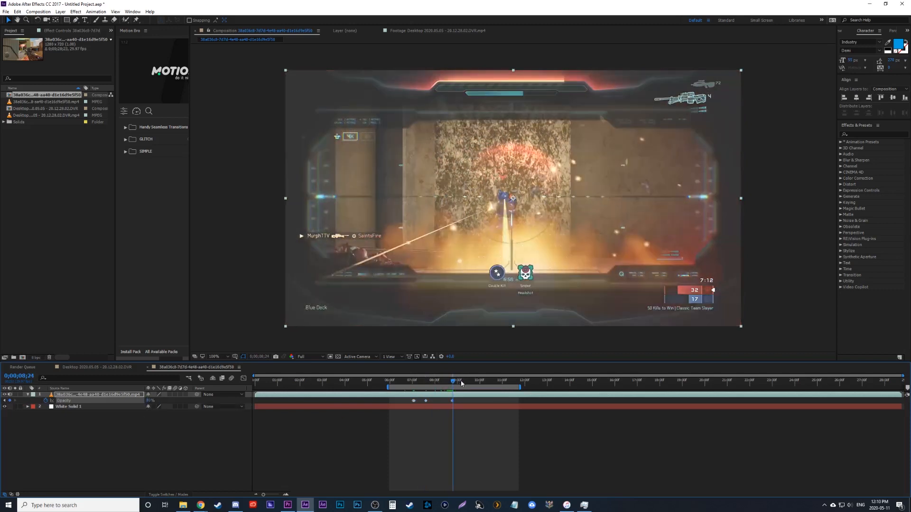
pyautogui.click(452, 380)
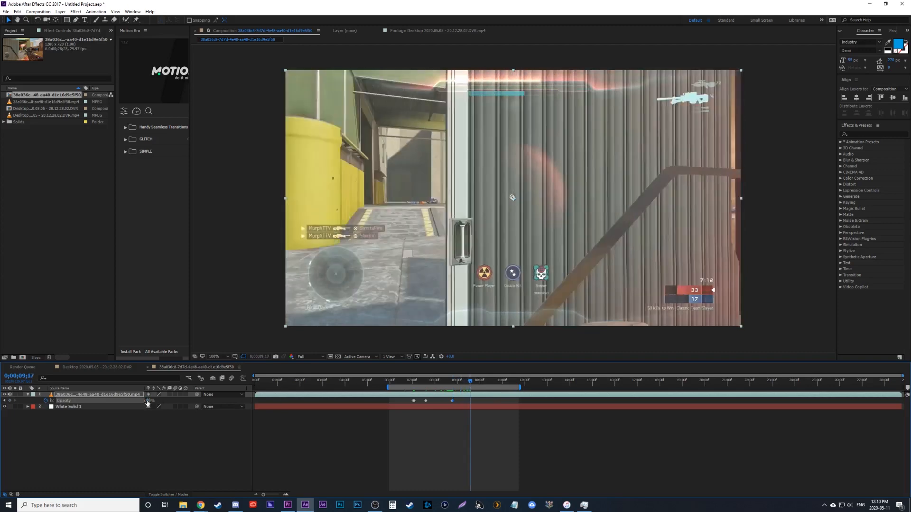
pyautogui.click(390, 380)
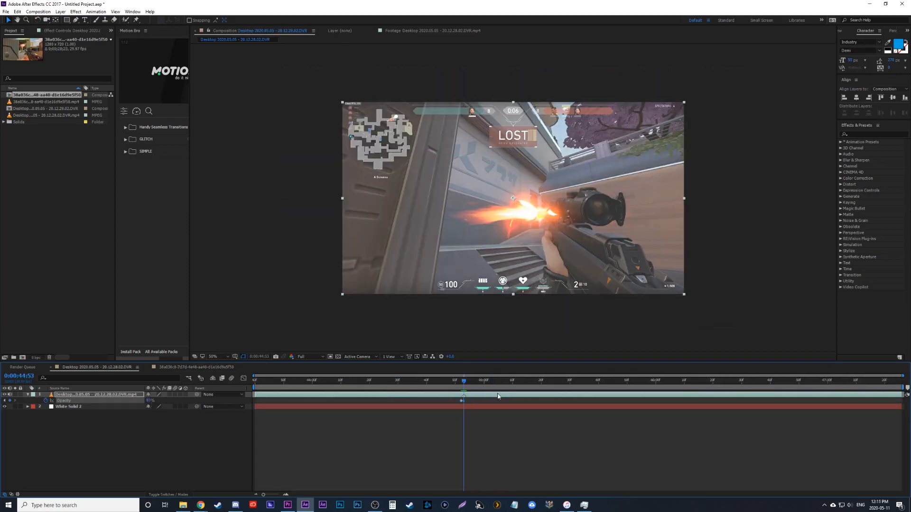
pyautogui.moveTo(464, 382)
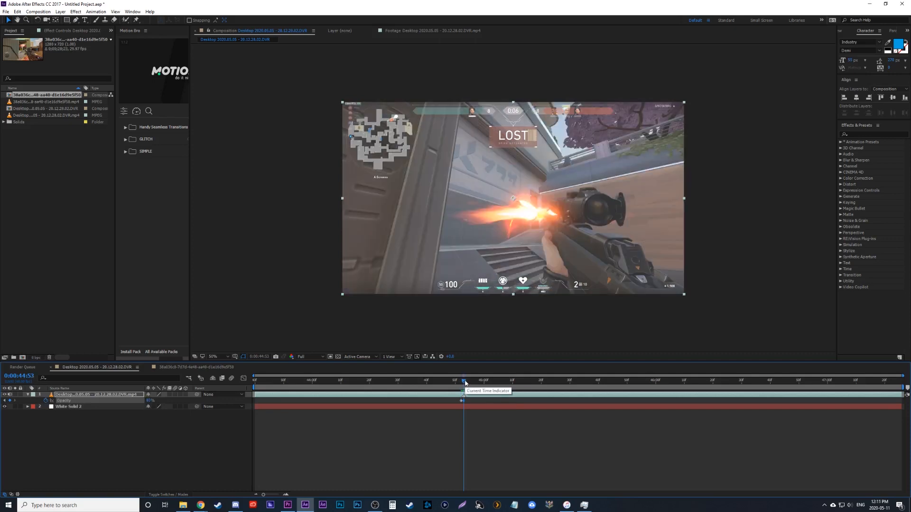
pyautogui.moveTo(464, 381); pyautogui.dragTo(511, 381)
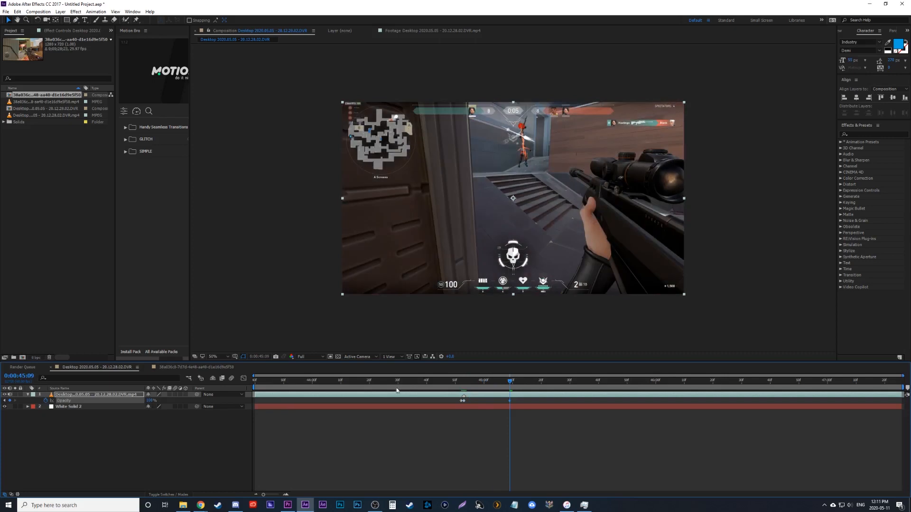
pyautogui.click(340, 381)
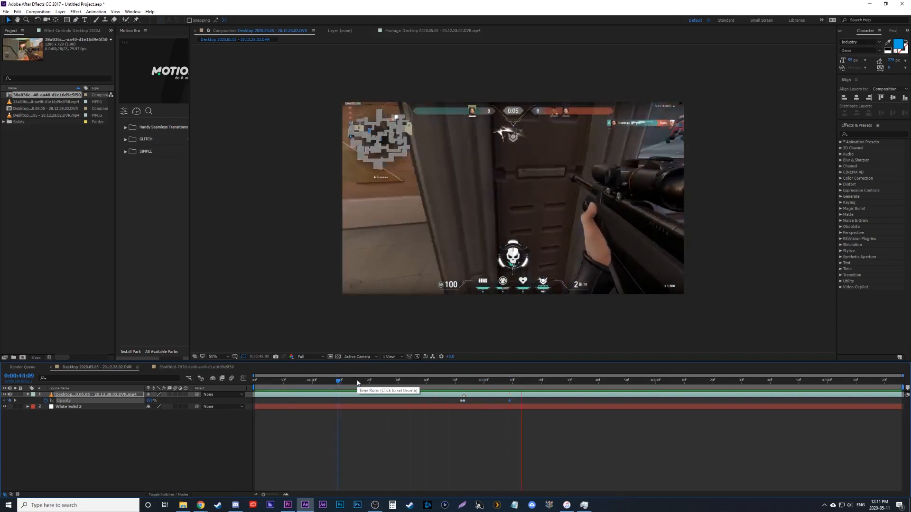